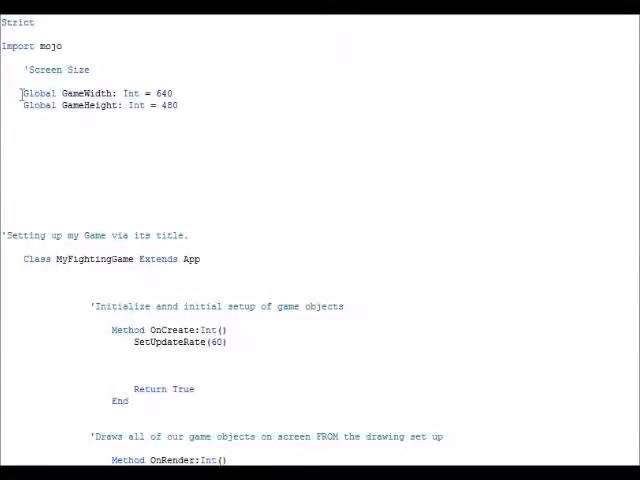
pyautogui.moveTo(290, 177)
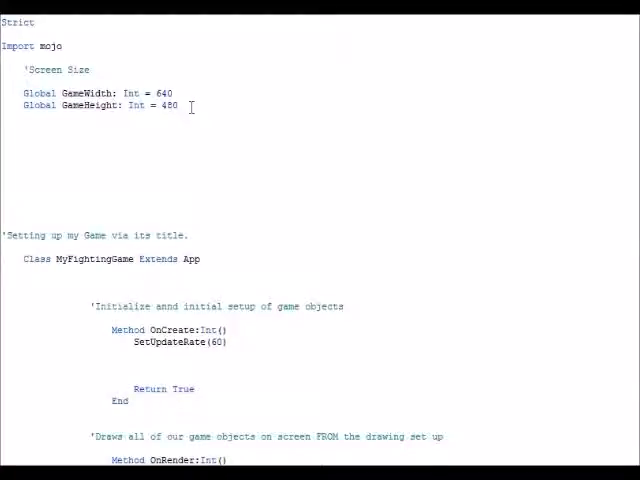
# Step: Scroll down to the Main function and copy the game name
pyautogui.scroll(-3)
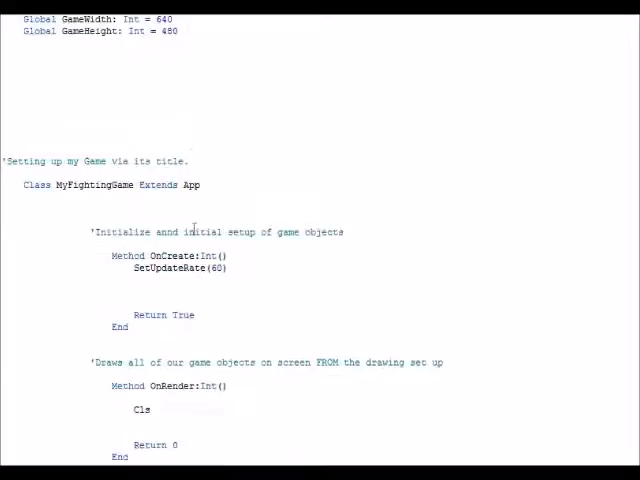
pyautogui.scroll(-3)
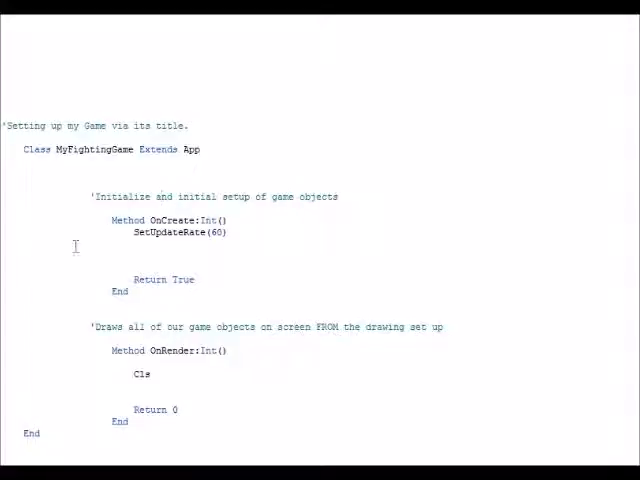
pyautogui.moveTo(232, 206)
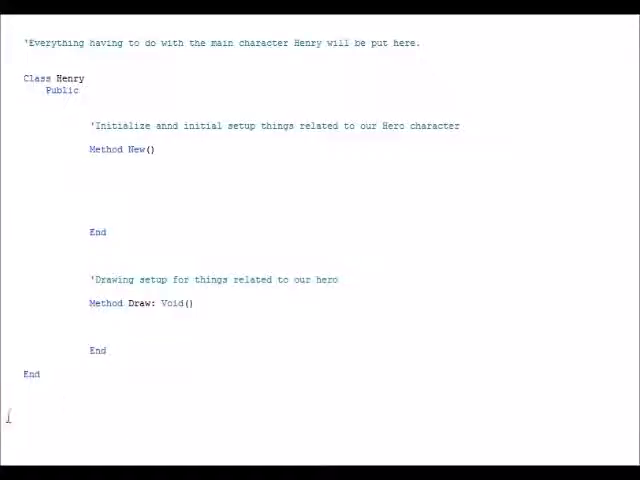
pyautogui.scroll(-3)
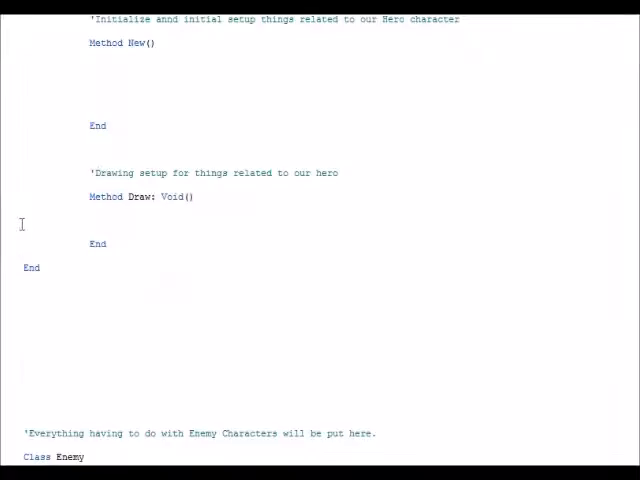
pyautogui.scroll(-3)
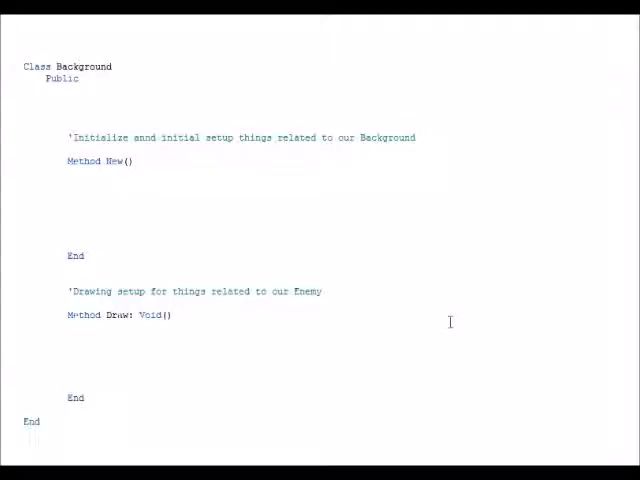
pyautogui.scroll(-3)
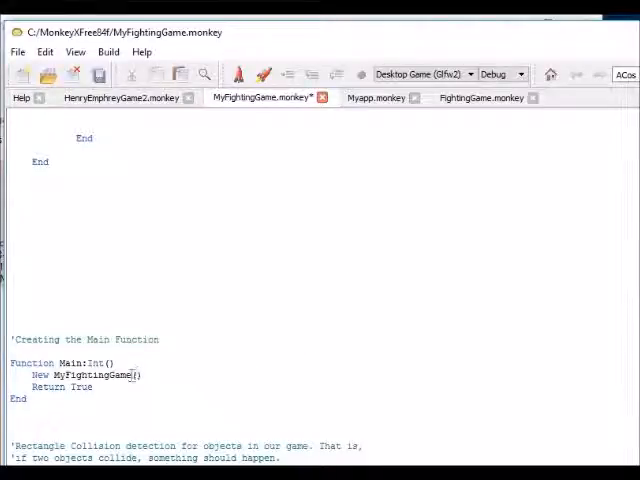
pyautogui.doubleClick(95, 374)
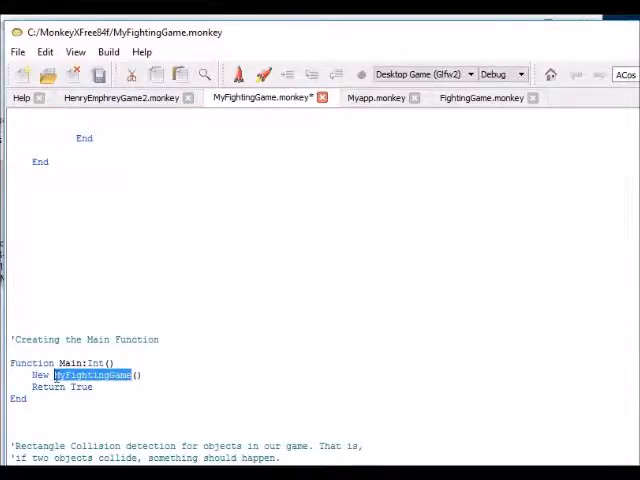
pyautogui.rightClick(90, 375)
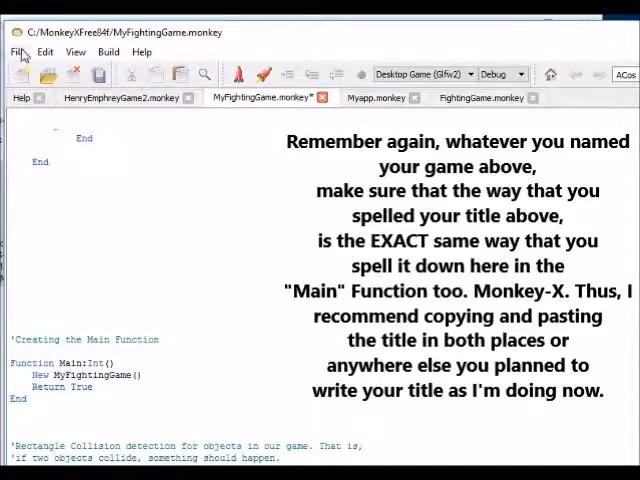
# Step: Save the code as MyFightingGame.monkey in the MonkeyXFree84f folder
pyautogui.click(17, 51)
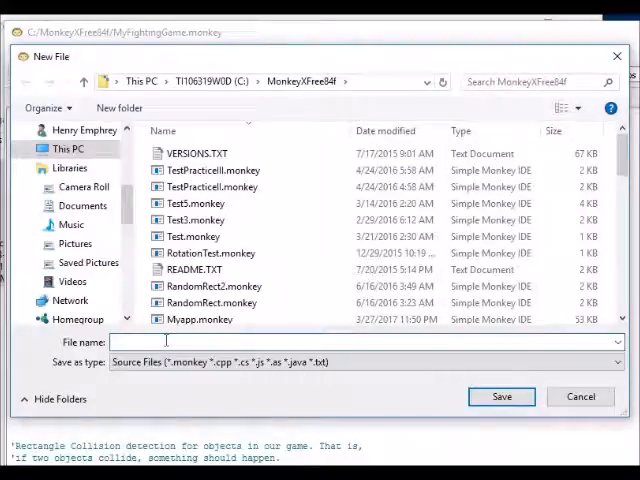
pyautogui.write('MyFightingGame')
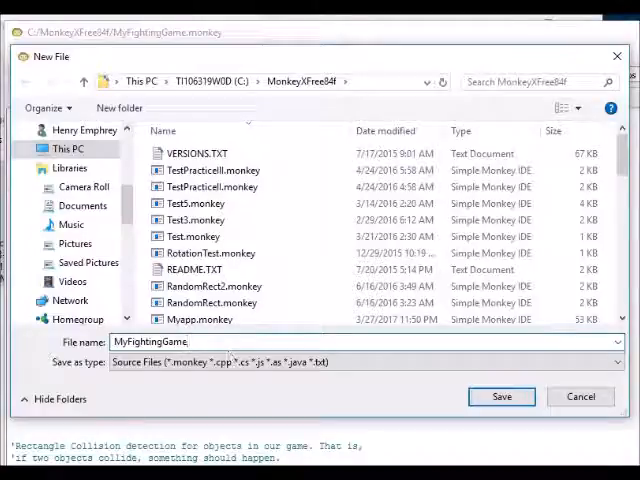
pyautogui.write('monkey')
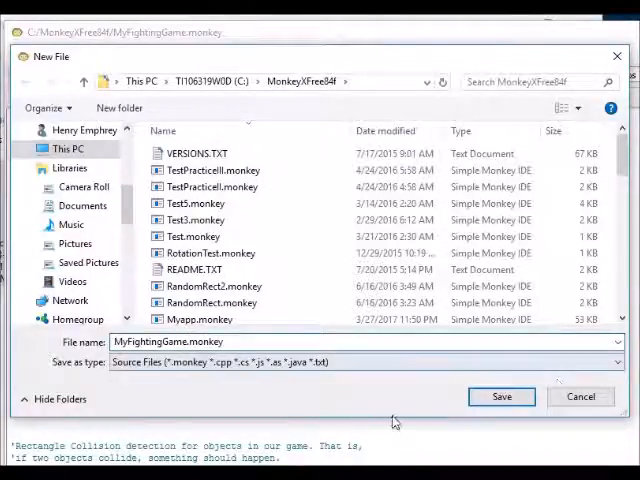
pyautogui.click(501, 396)
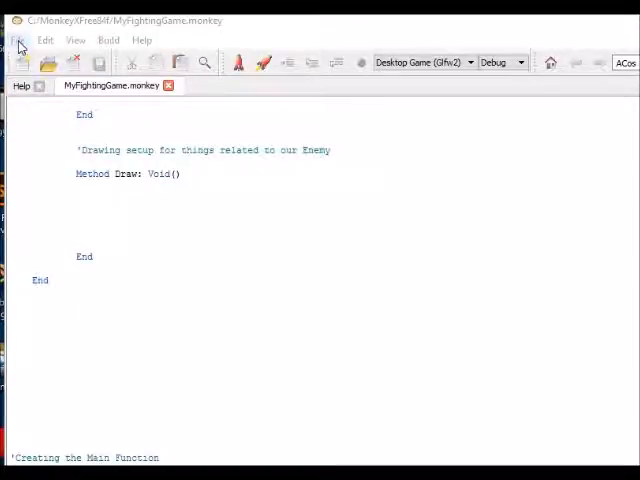
# Step: Create a 'MyFightingGame.data' folder from the New file dialog, then cancel the dialog
pyautogui.click(17, 40)
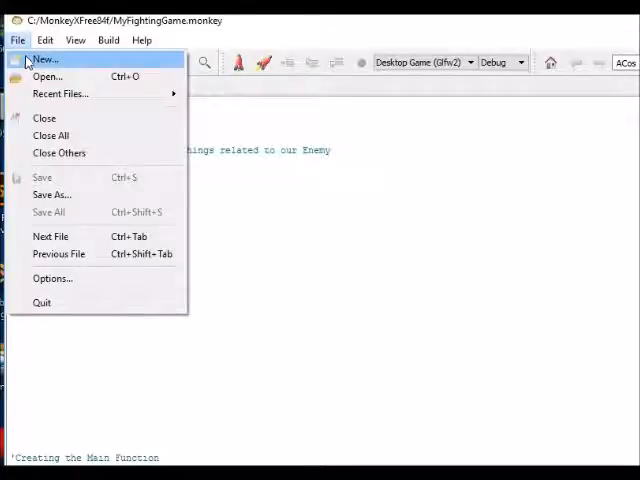
pyautogui.click(45, 58)
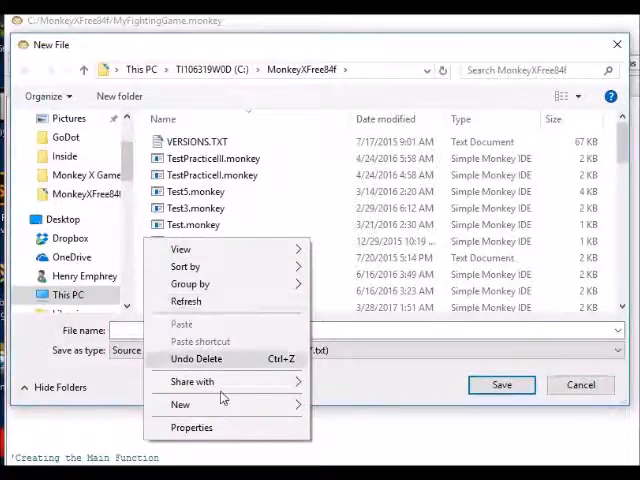
pyautogui.click(180, 404)
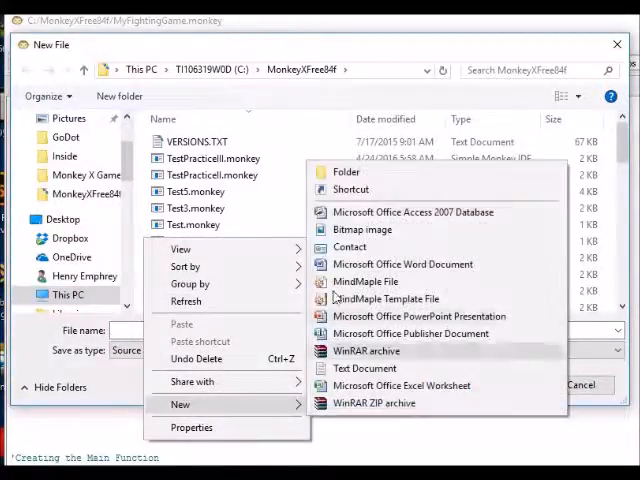
pyautogui.click(346, 171)
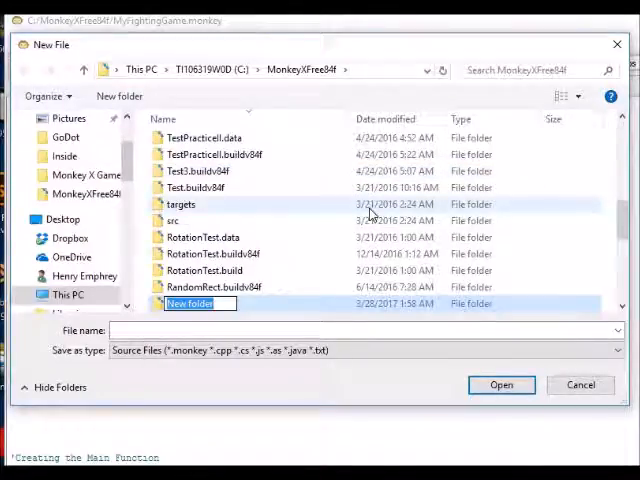
pyautogui.write('MyFightingGame')
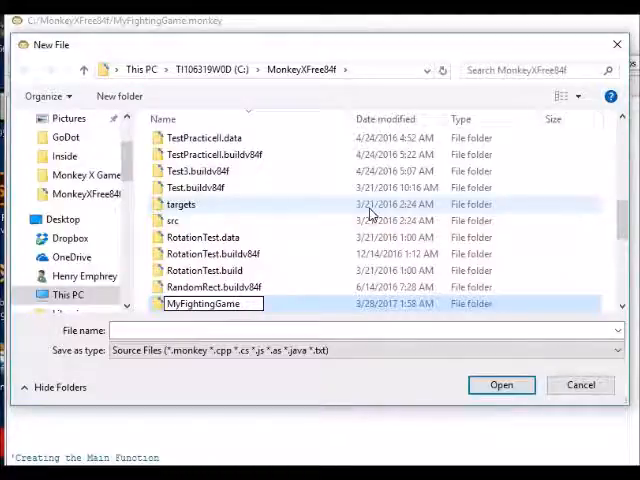
pyautogui.write('.data')
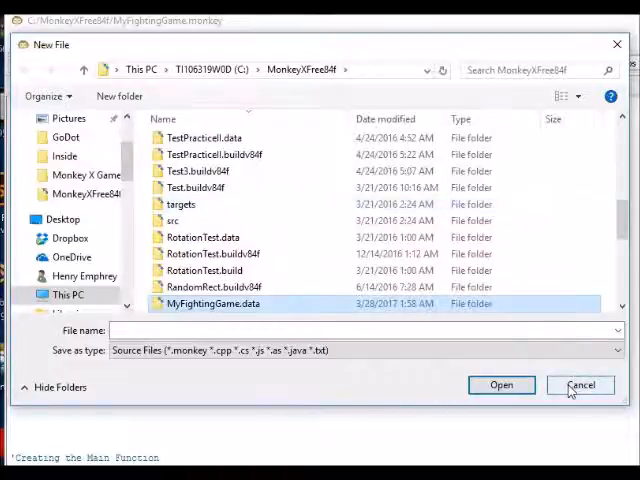
pyautogui.click(580, 385)
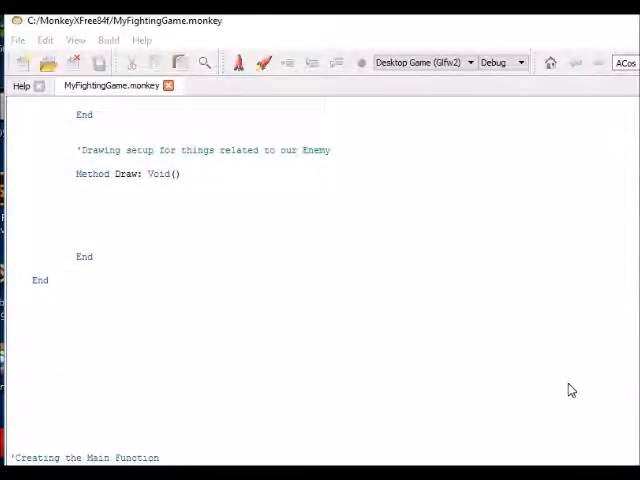
pyautogui.moveTo(429, 314)
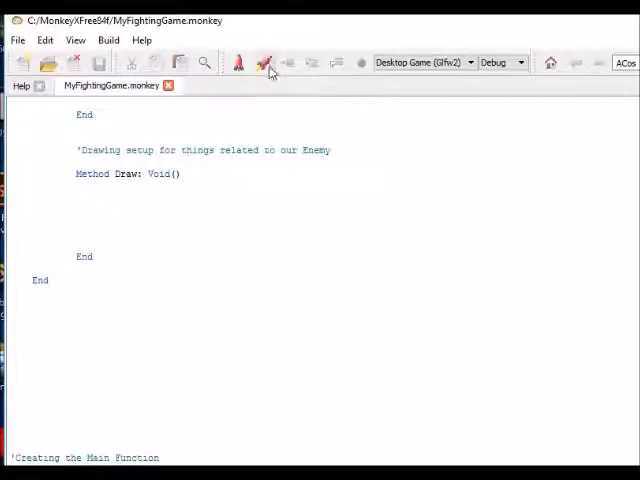
pyautogui.moveTo(265, 62)
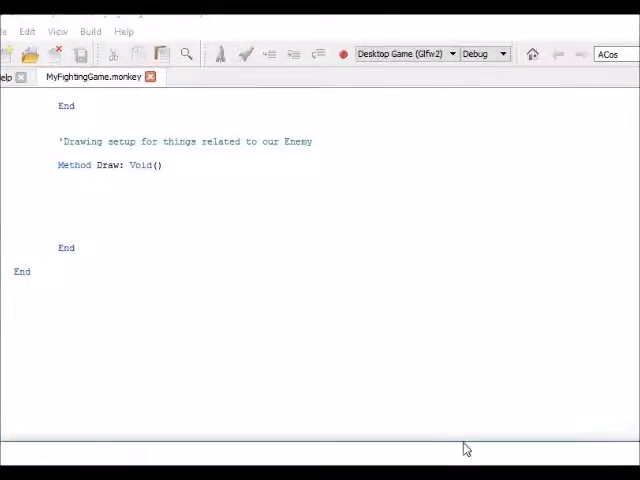
# Step: Build and run MyFightingGame.monkey as a Desktop Game, scrolling through the gcc output
pyautogui.click(342, 54)
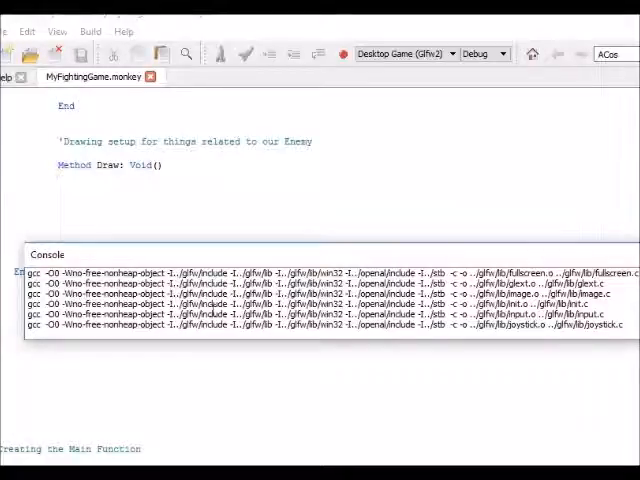
pyautogui.scroll(-3)
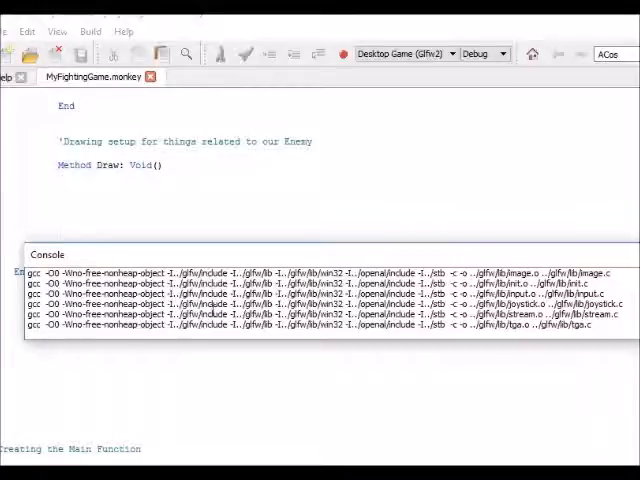
pyautogui.scroll(-3)
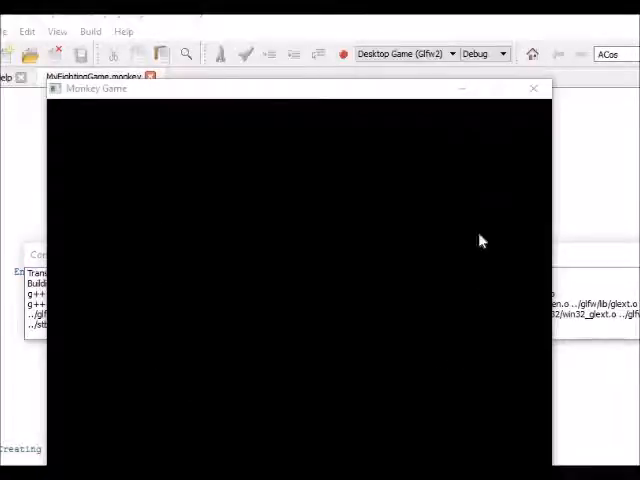
pyautogui.moveTo(105, 312)
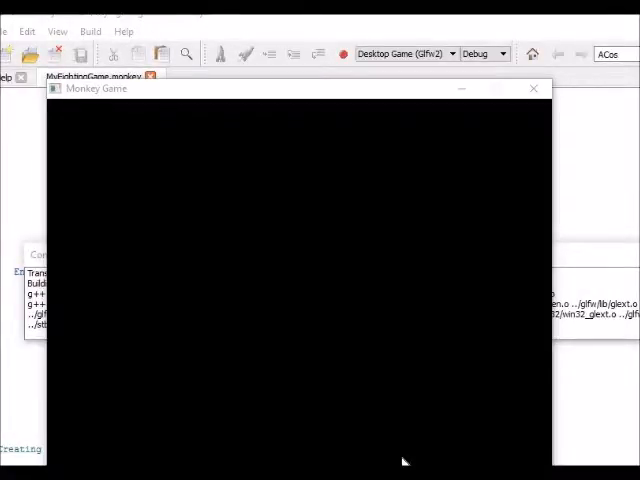
pyautogui.moveTo(250, 453)
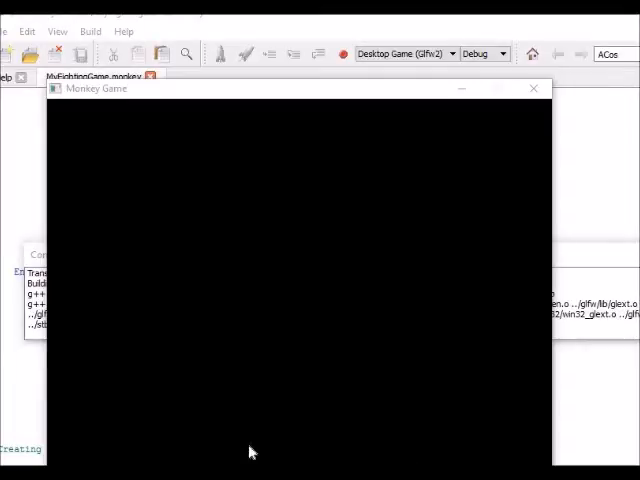